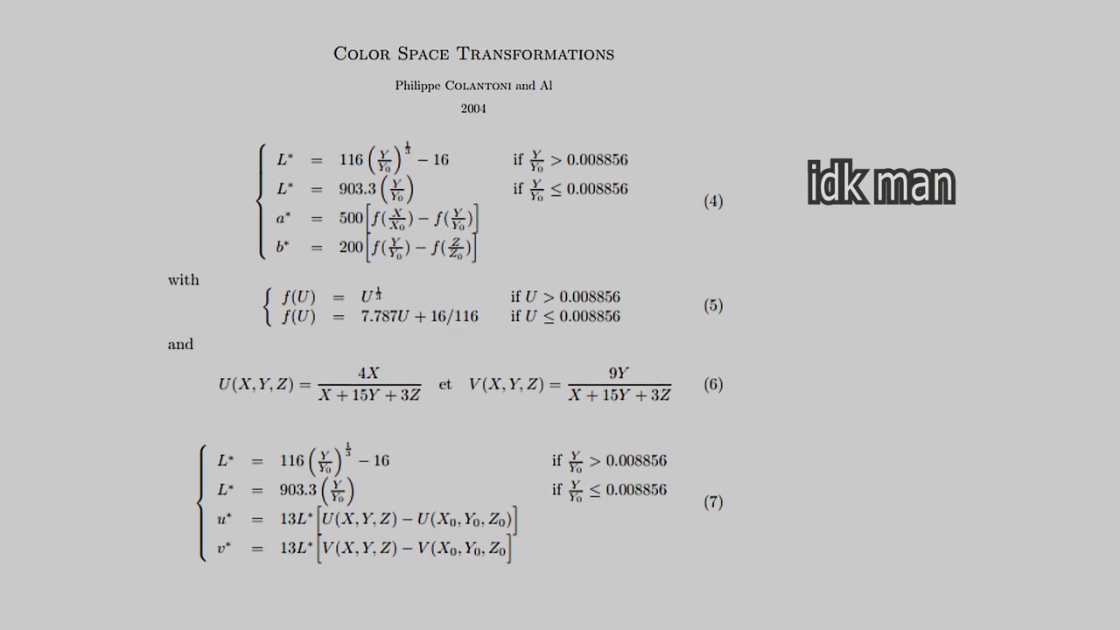
- Search the web for 'how to contact a wiz' and follow a result
key("Right")
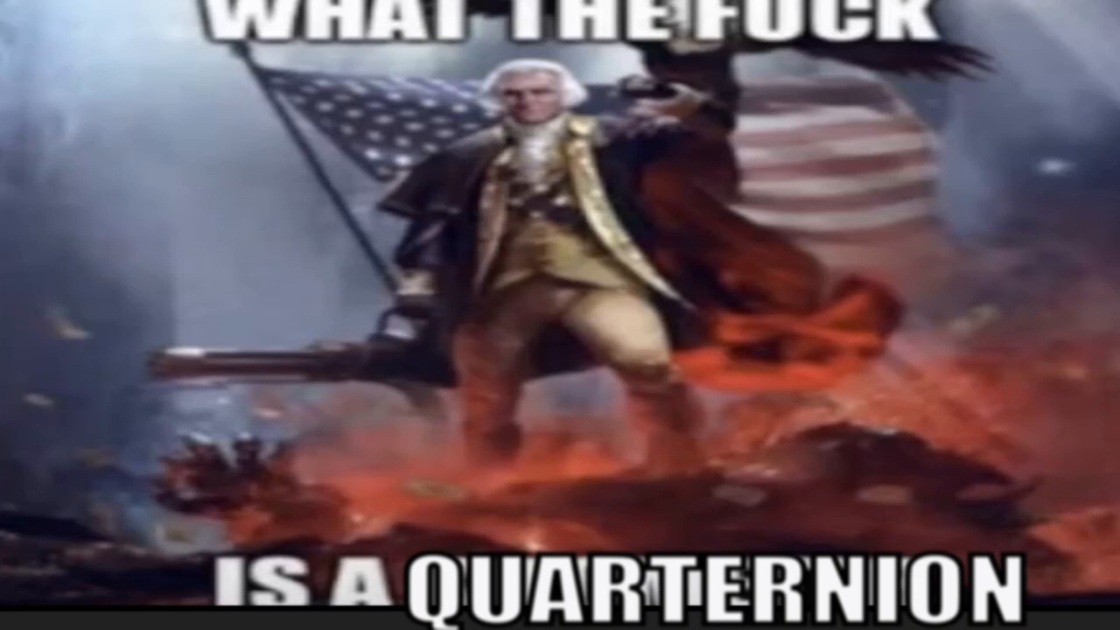
type("how to contact a wiz")
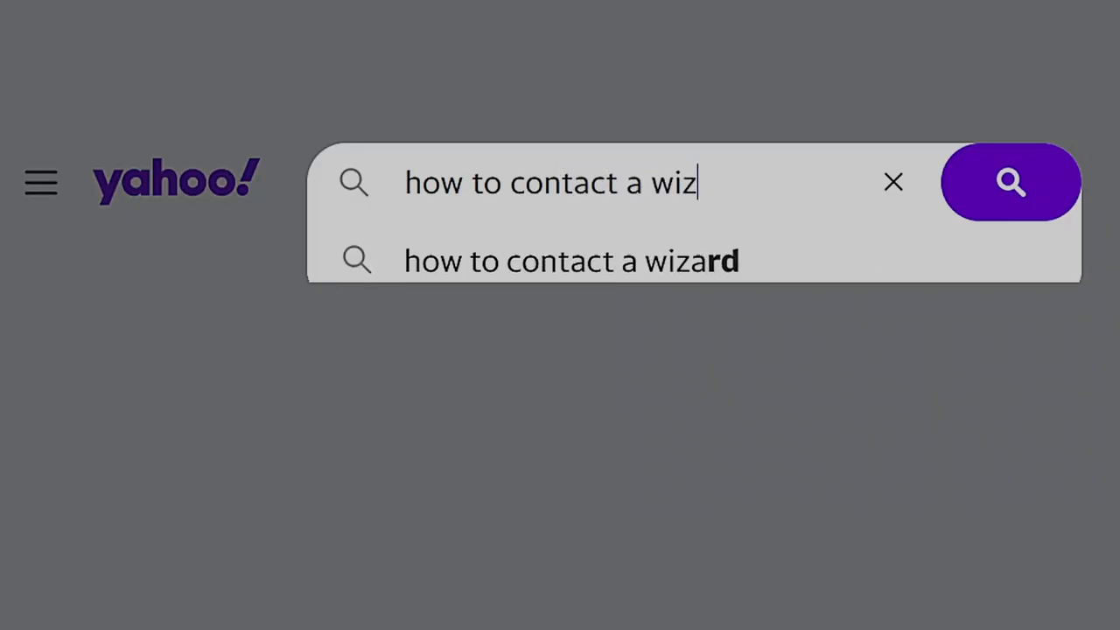
left_click(1008, 184)
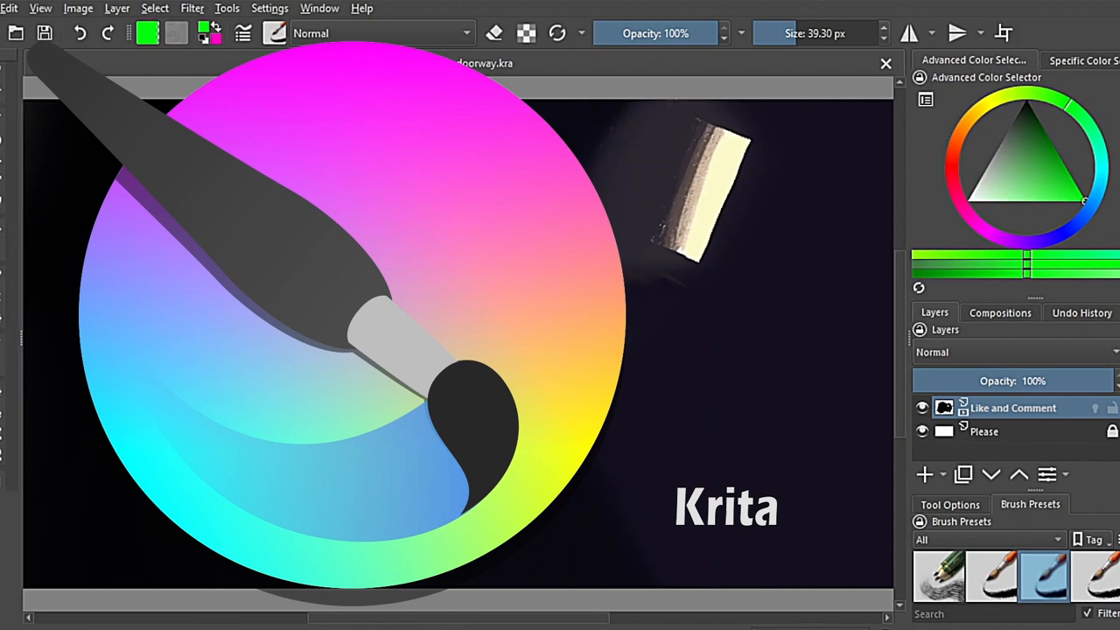
- Review the document's colour space details in Image Properties
left_click(77, 9)
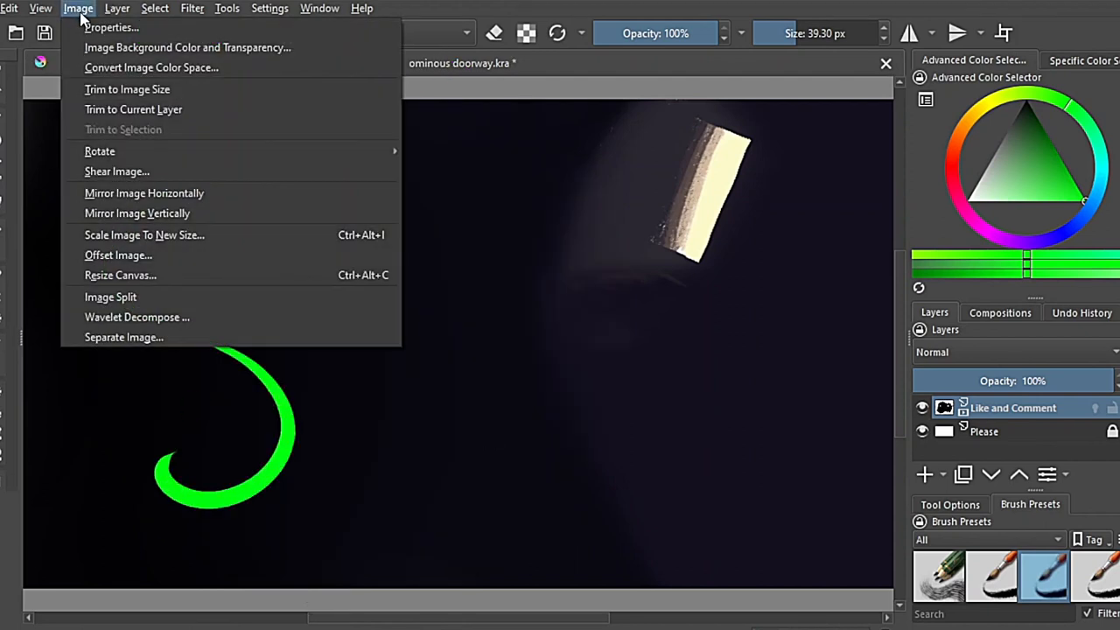
left_click(112, 28)
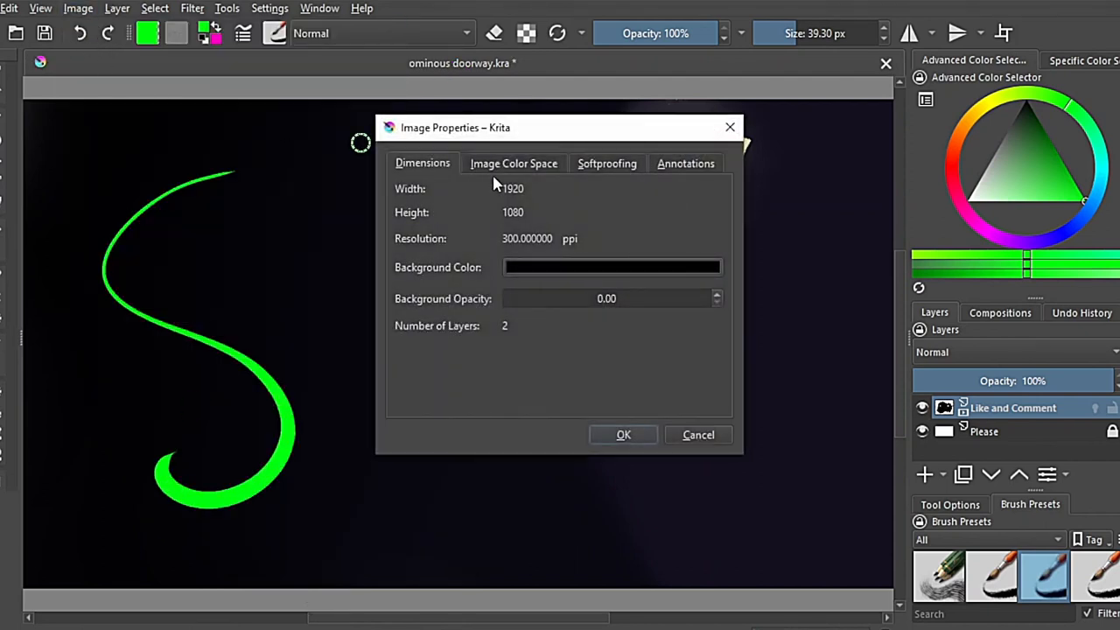
left_click(514, 163)
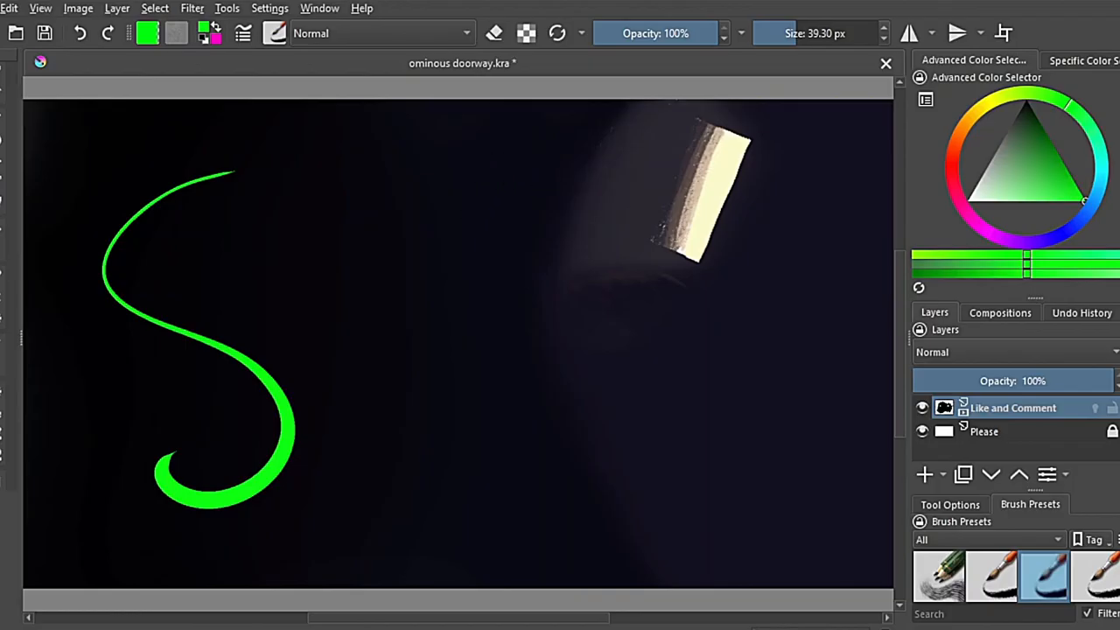
left_click_drag(539, 179, 376, 241)
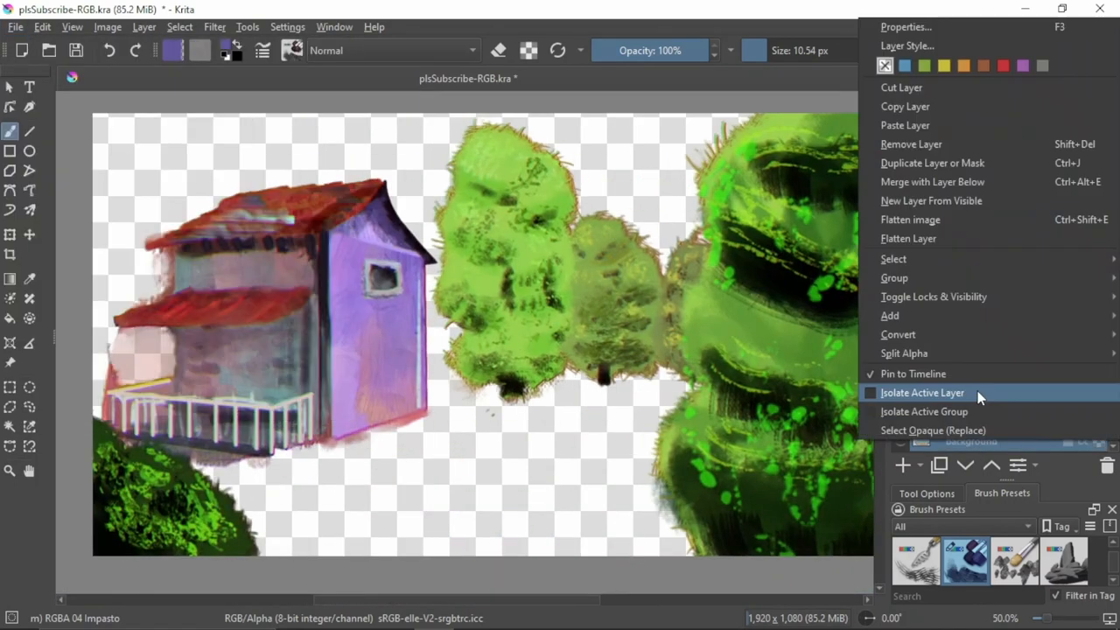
- Isolate the sky-and-field background layer so it shows without the foreground
left_click(923, 392)
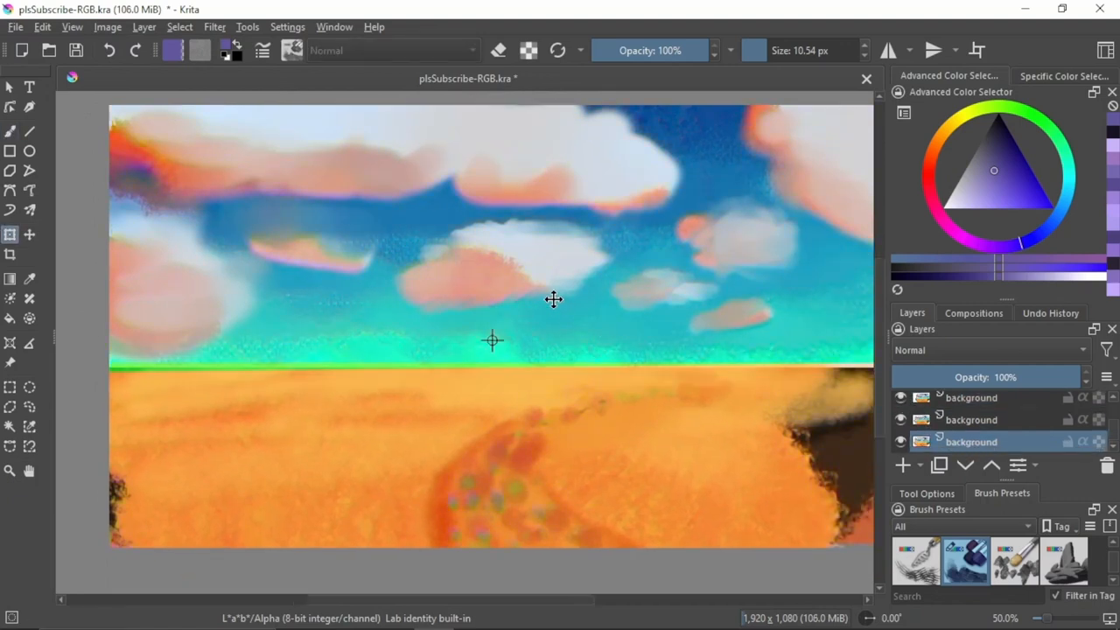
left_click(14, 28)
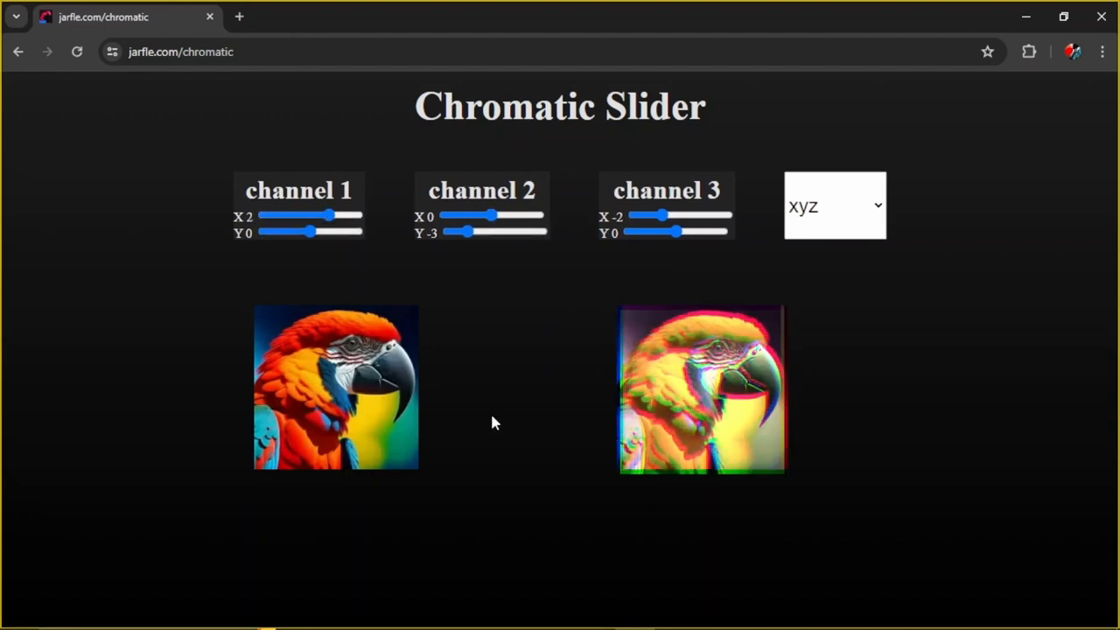
- Expand the colour-space dropdown (currently xyz) to choose another space
left_click(835, 205)
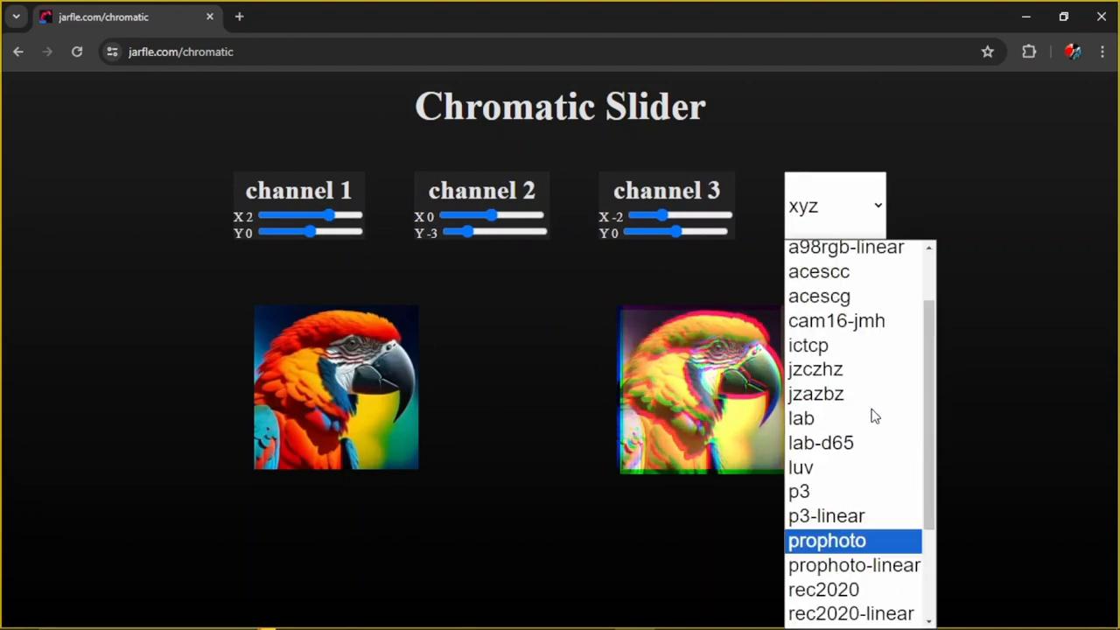